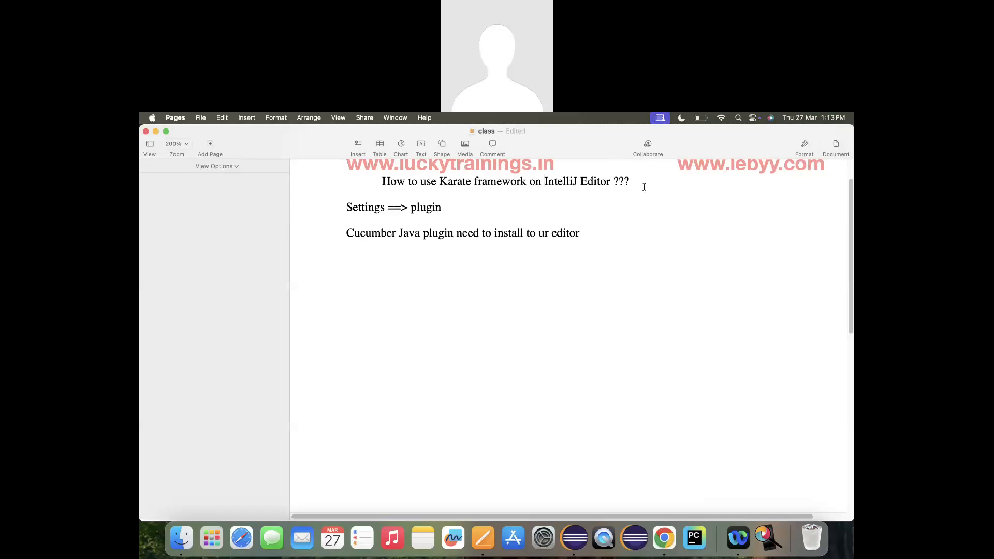
Step: Highlight 'IntelliJ Editor ???' in the Pages title line about the Karate framework
left_click_drag(547, 181, 629, 181)
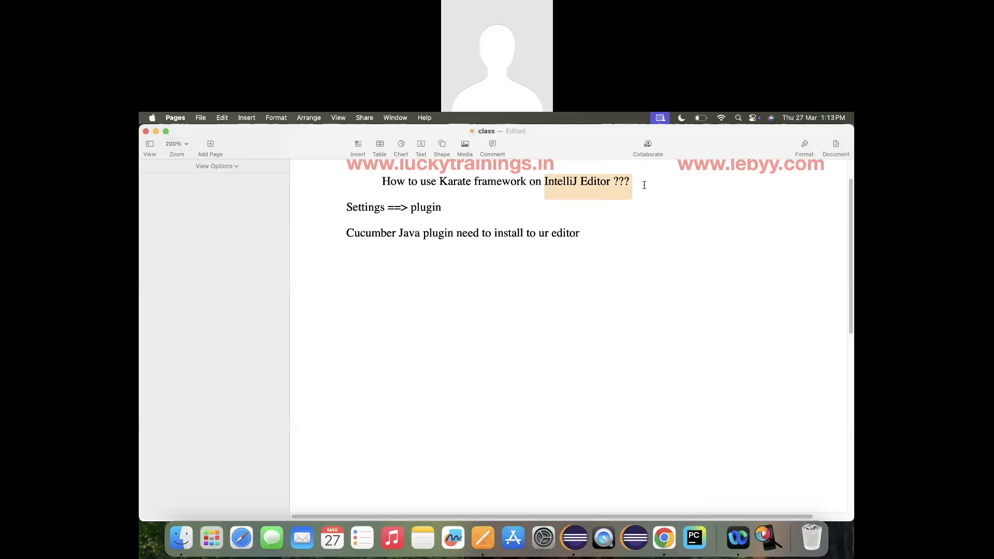
mouse_move(663, 538)
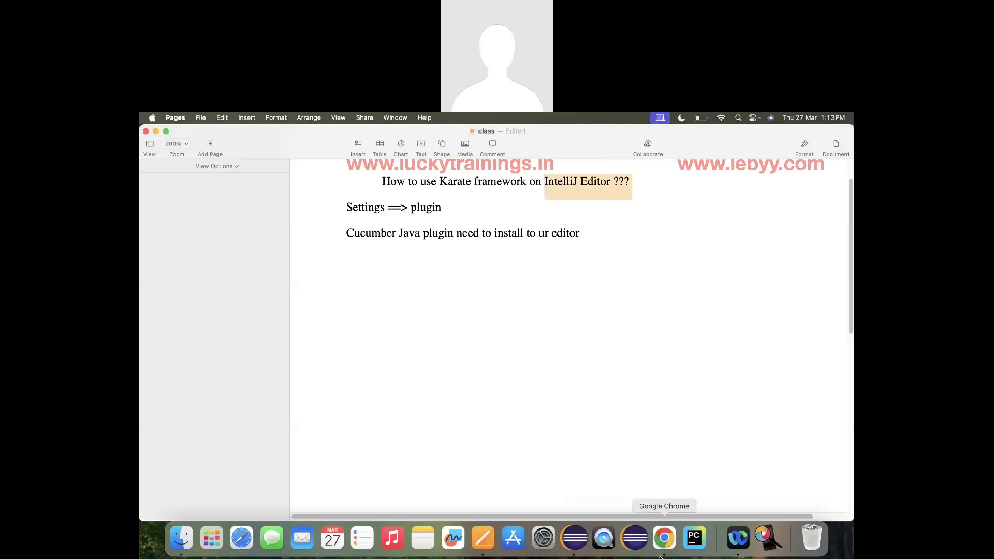
Step: View the JetBrains 'Thank you for downloading IntelliJ IDEA' page in Chrome, then bring Finder forward
left_click(663, 538)
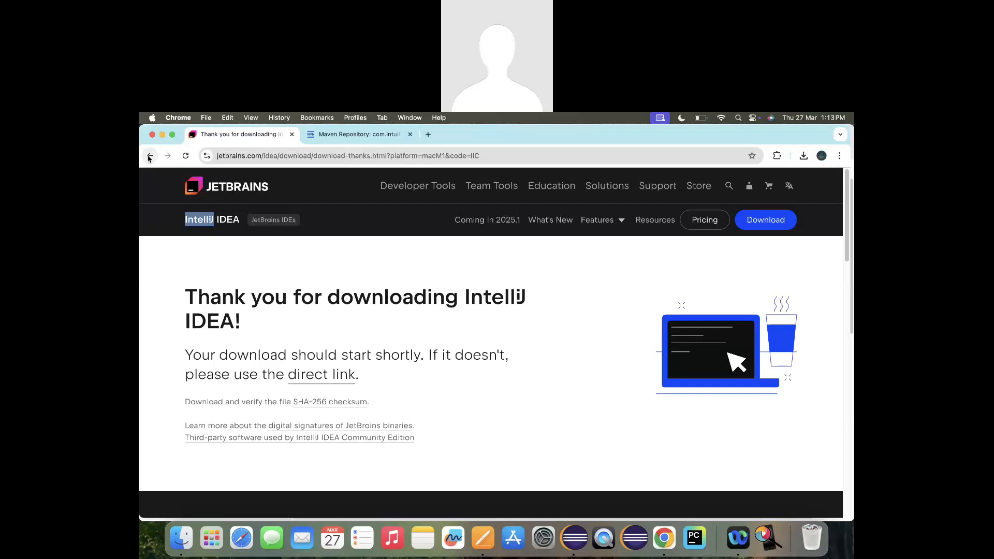
mouse_move(150, 156)
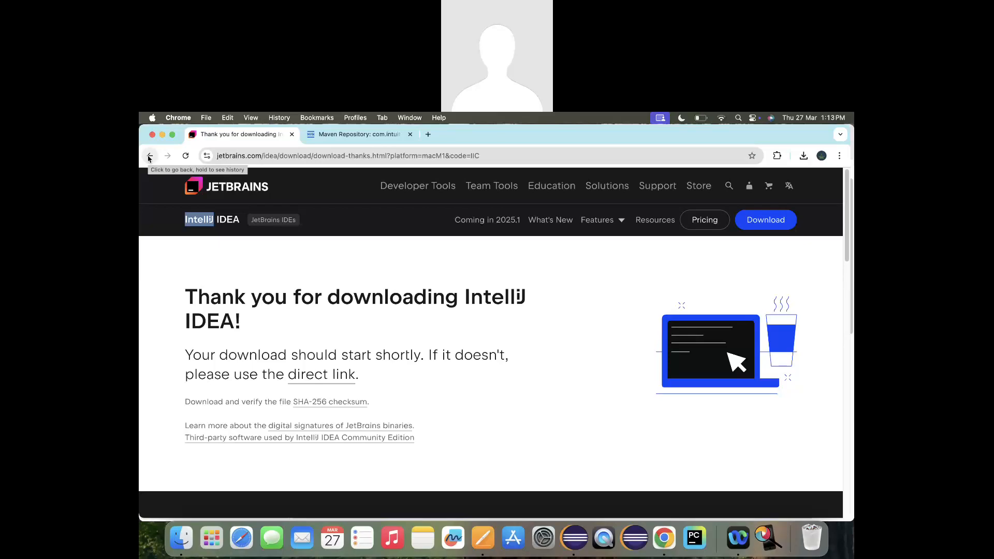
left_click(180, 539)
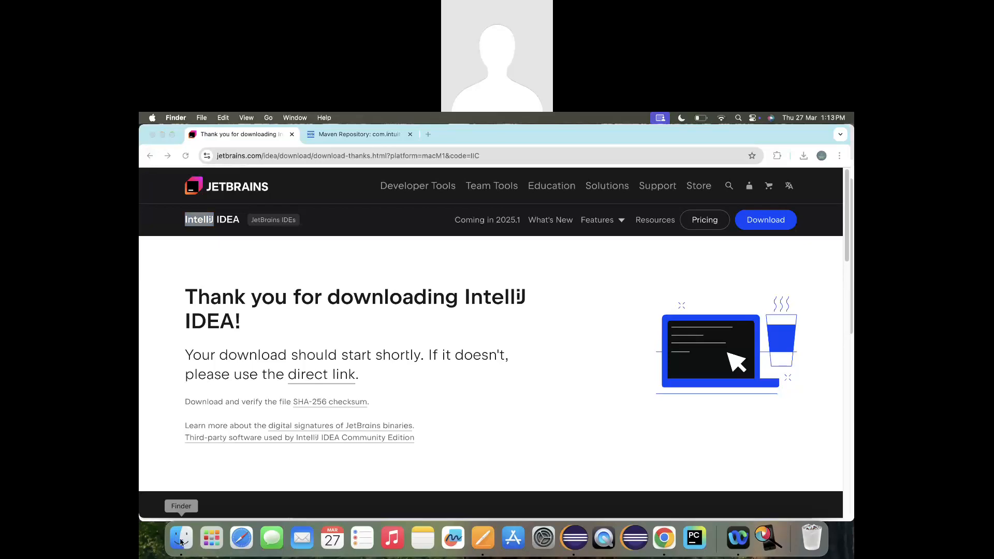
Step: Launch IntelliJ IDEA CE from Finder's Applications folder to reach the welcome screen
left_click(181, 538)
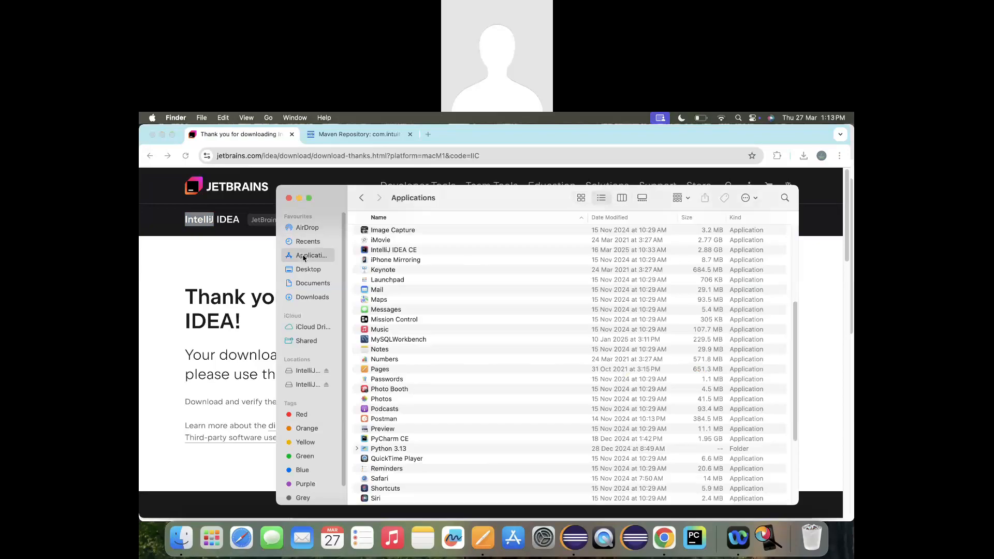
left_click(384, 409)
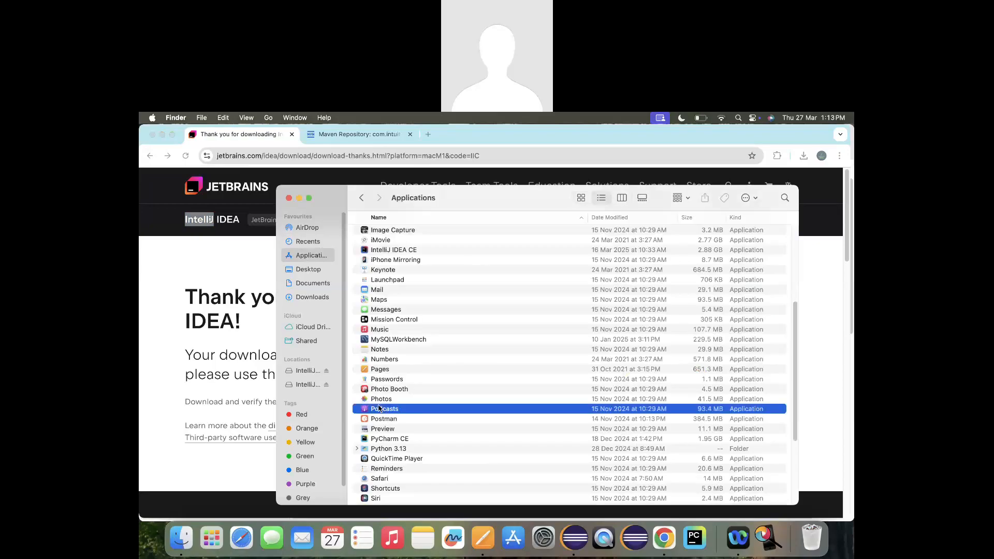
left_click(393, 229)
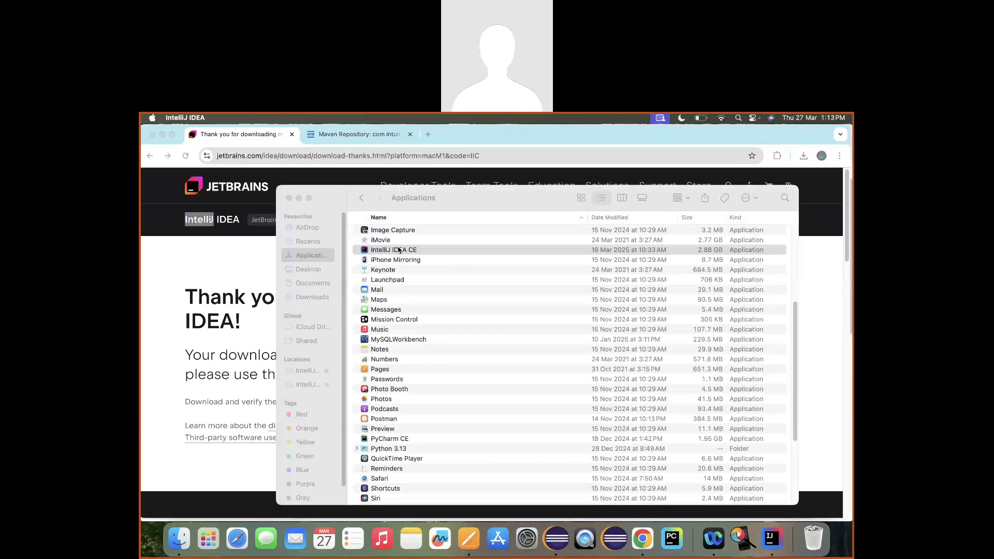
double_click(393, 249)
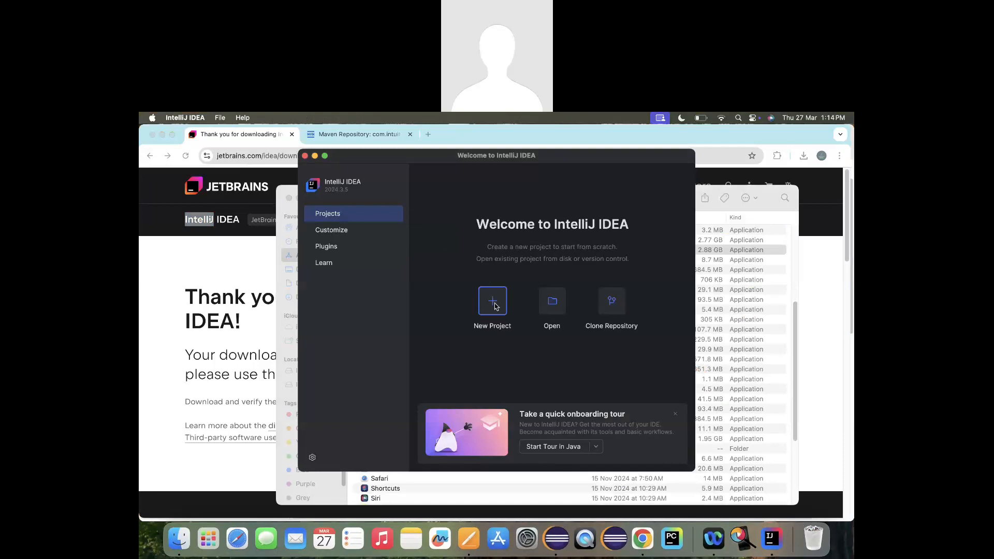
Step: Name a new Maven Archetype project KarateBasics2 and bring up the Add Archetype form
left_click(492, 300)
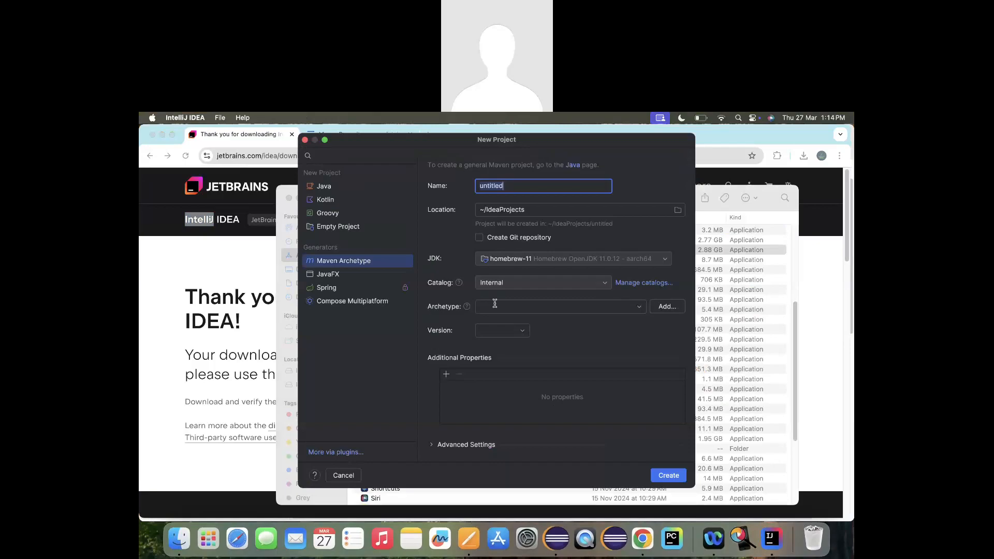
type("KarateBasics")
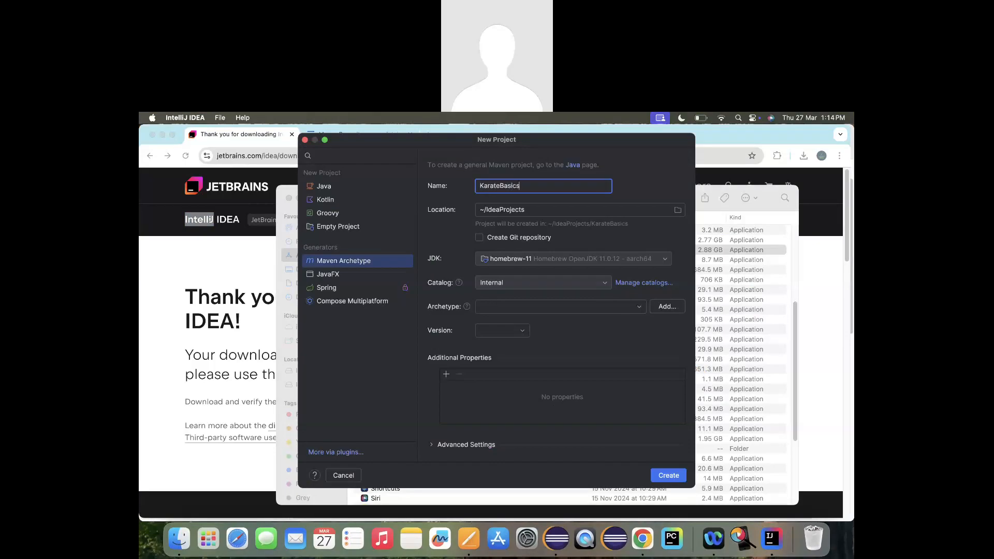
type("2")
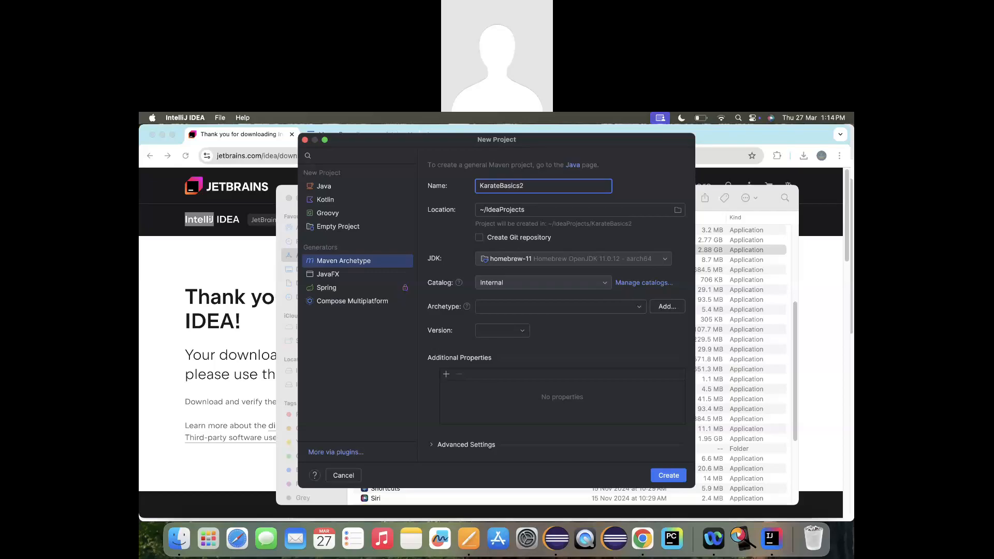
mouse_move(549, 263)
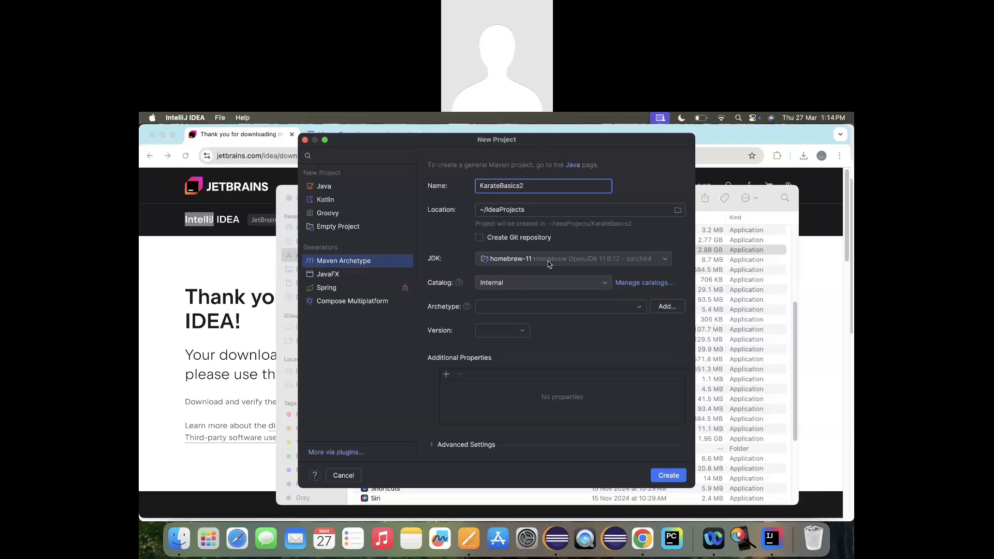
mouse_move(573, 265)
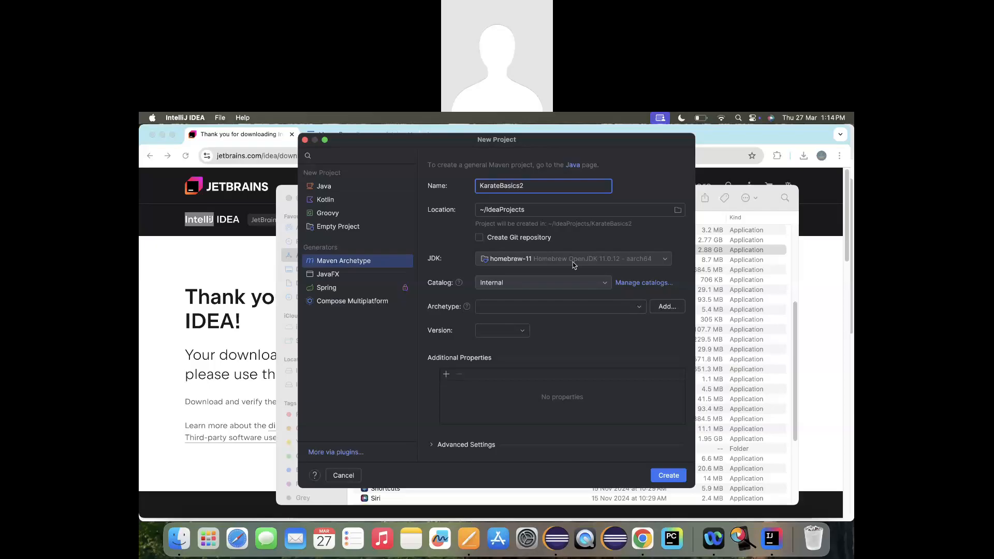
mouse_move(467, 306)
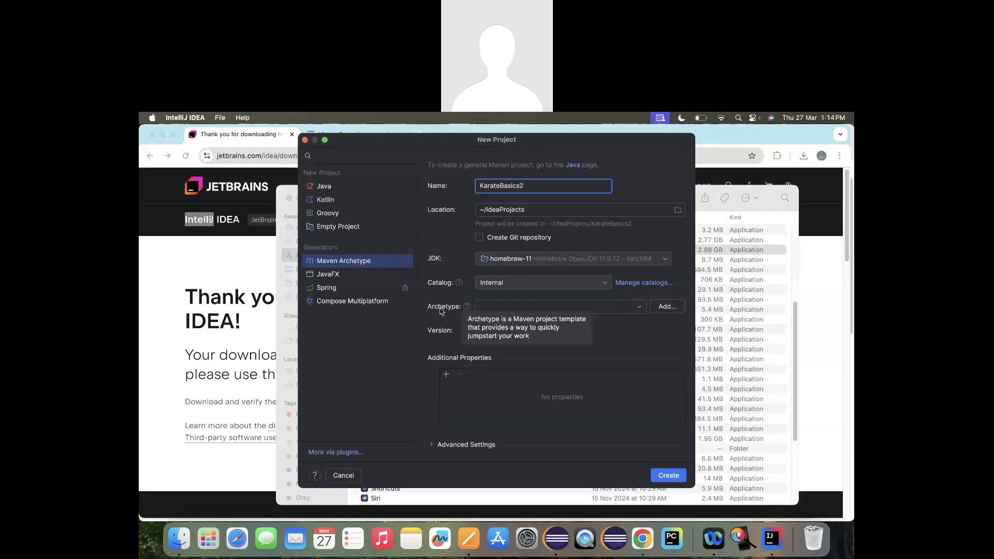
left_click(667, 306)
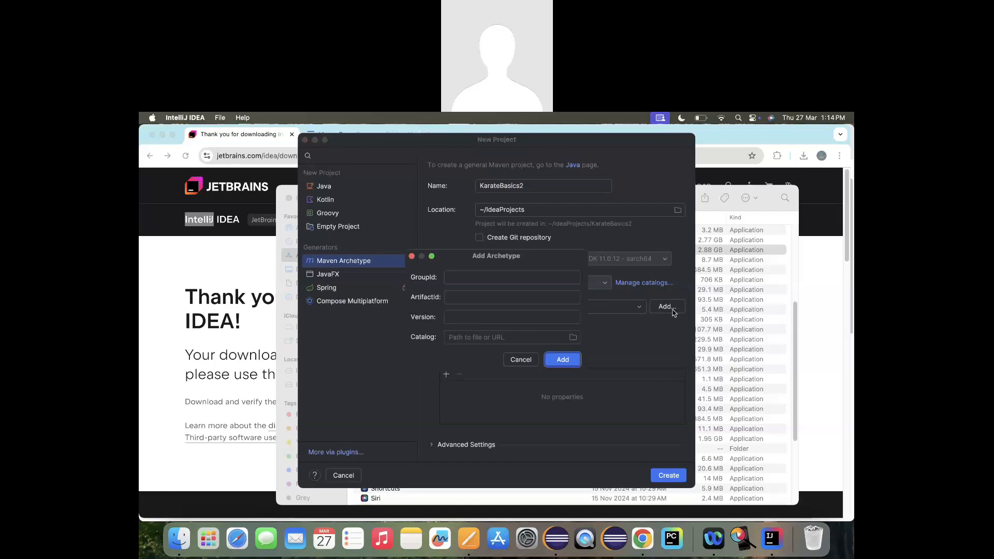
mouse_move(830, 289)
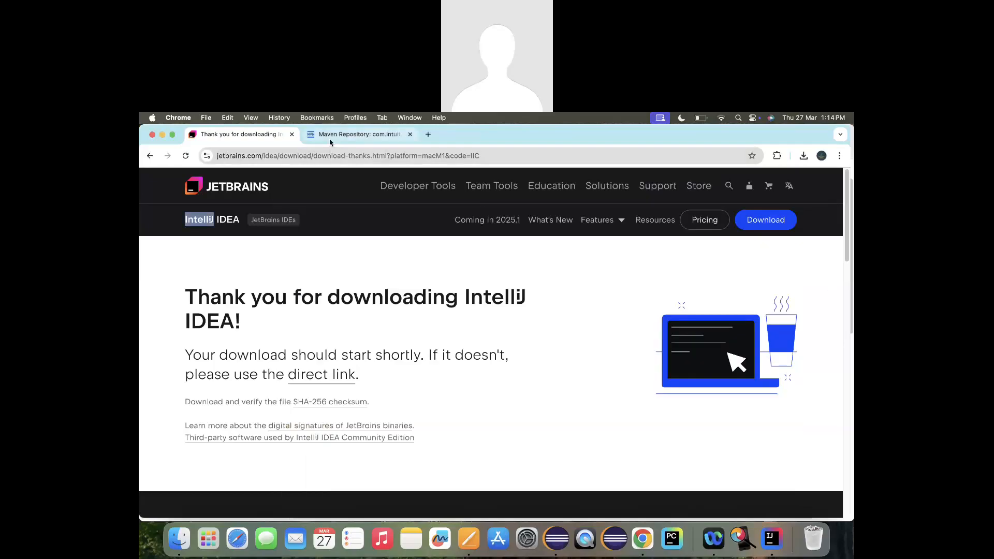
Step: Fill GroupId with com.intuit.karate from the Karate Archetype 1.4.1 Maven Repository page
left_click(359, 134)
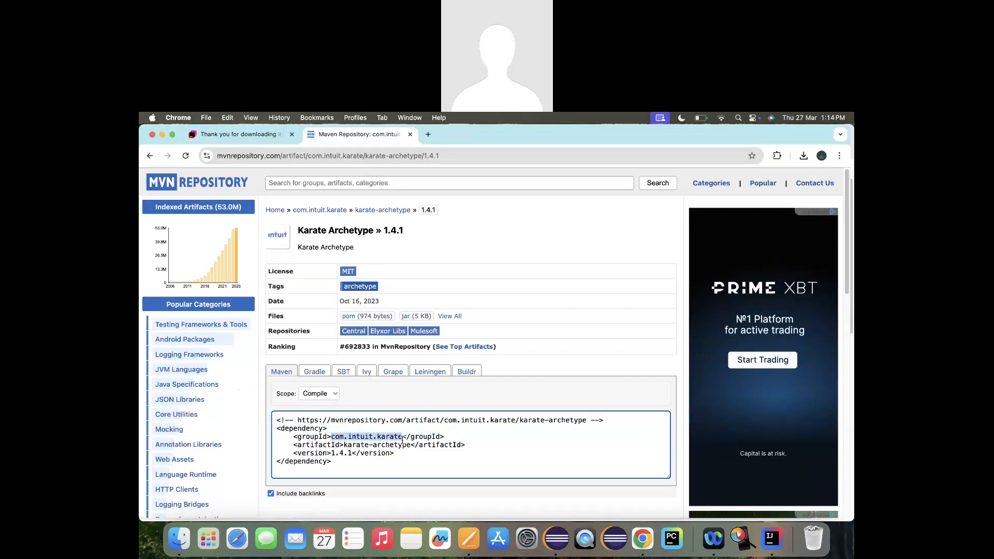
type("com.intuit.karate")
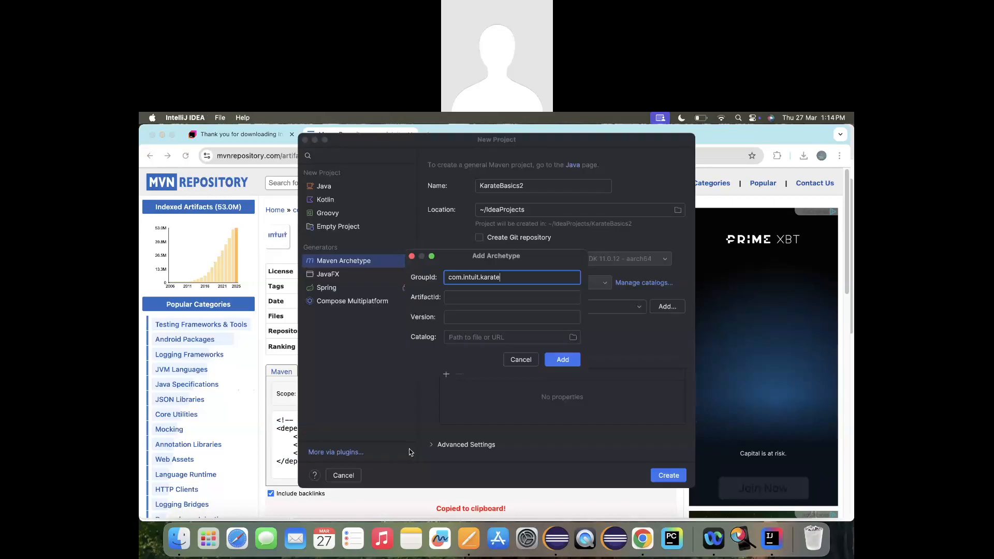
Step: Add archetype karate-archetype version 1.4.1 and create the KarateBasics2 project
type("karate-archetype")
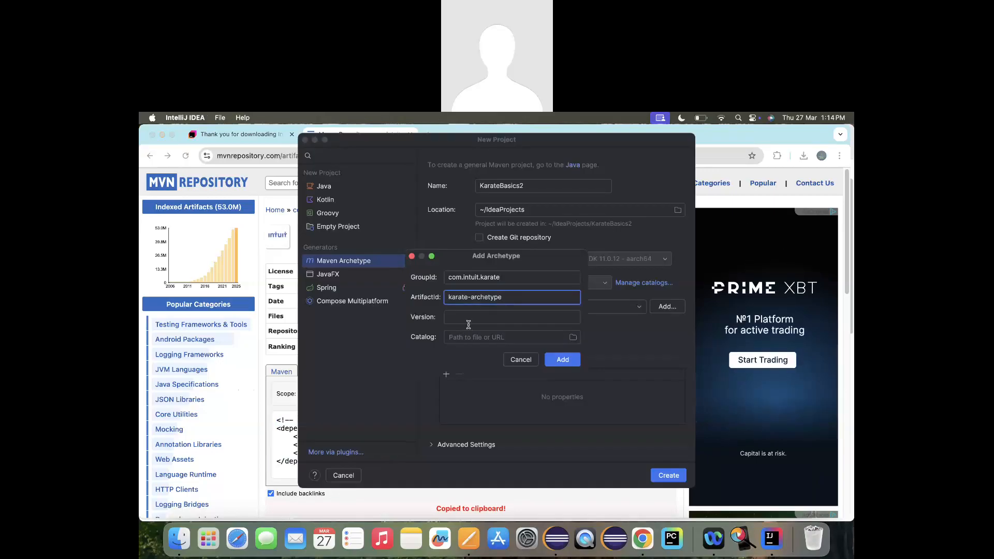
type("1.4.1")
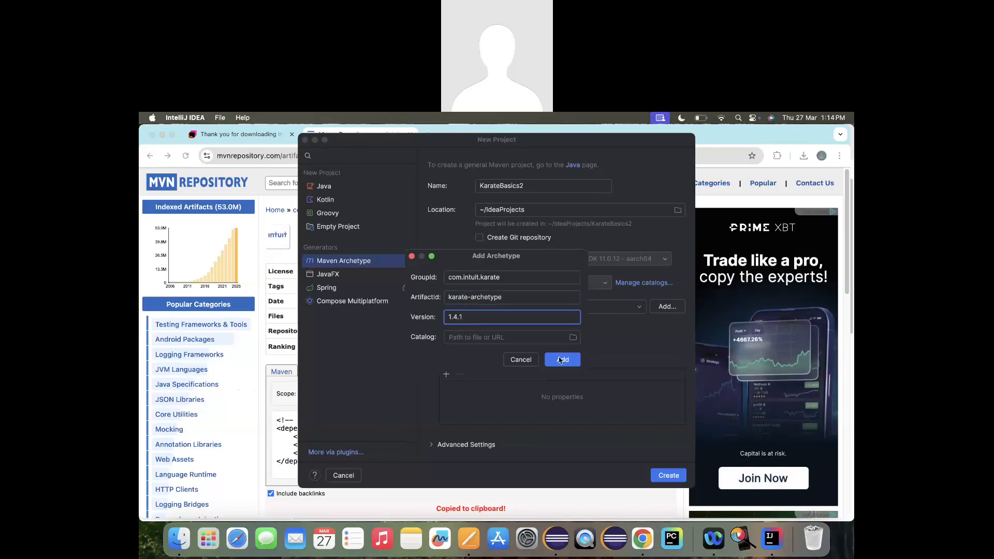
left_click(562, 359)
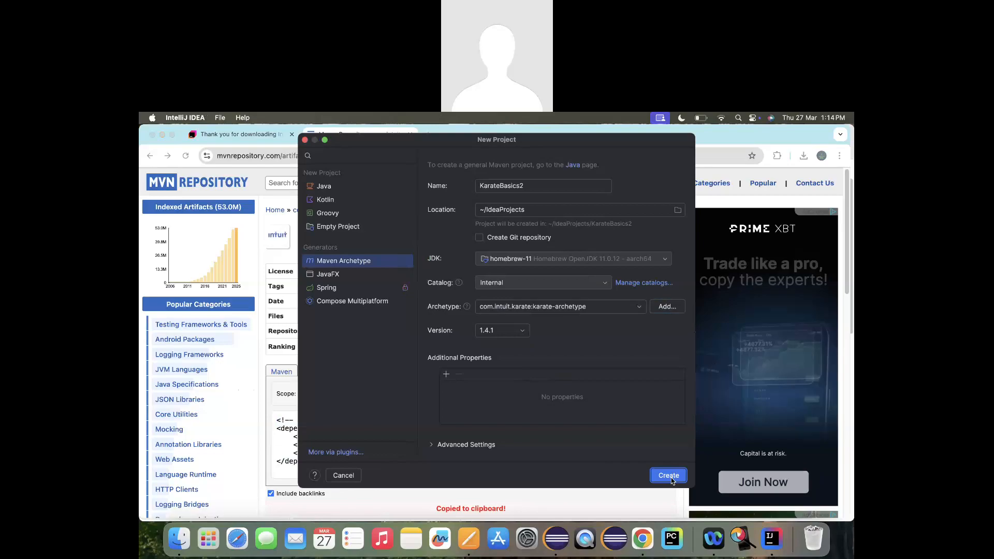
left_click(667, 476)
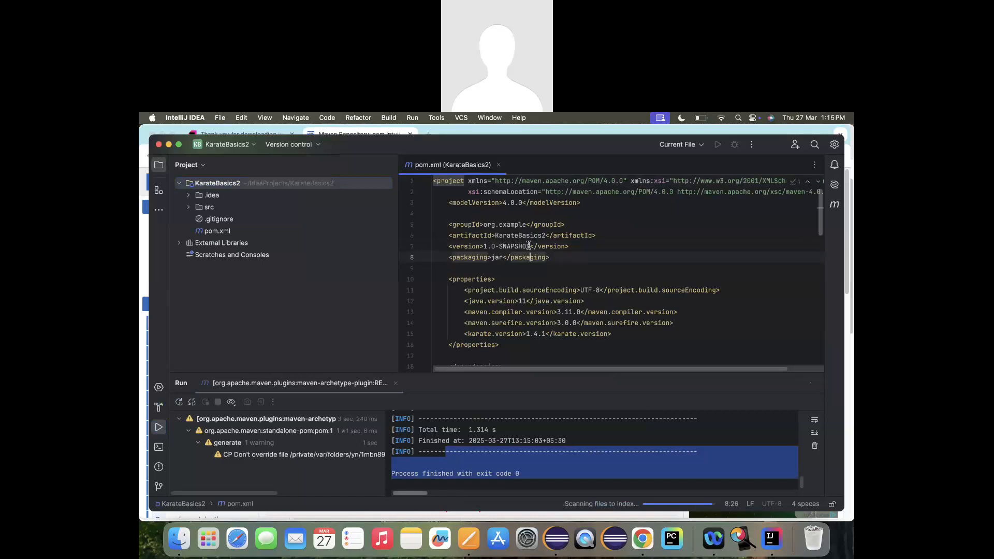
Step: Expand src/test/java/examples to reveal users.feature, UsersRunner and ExamplesTest
scroll("down", 3)
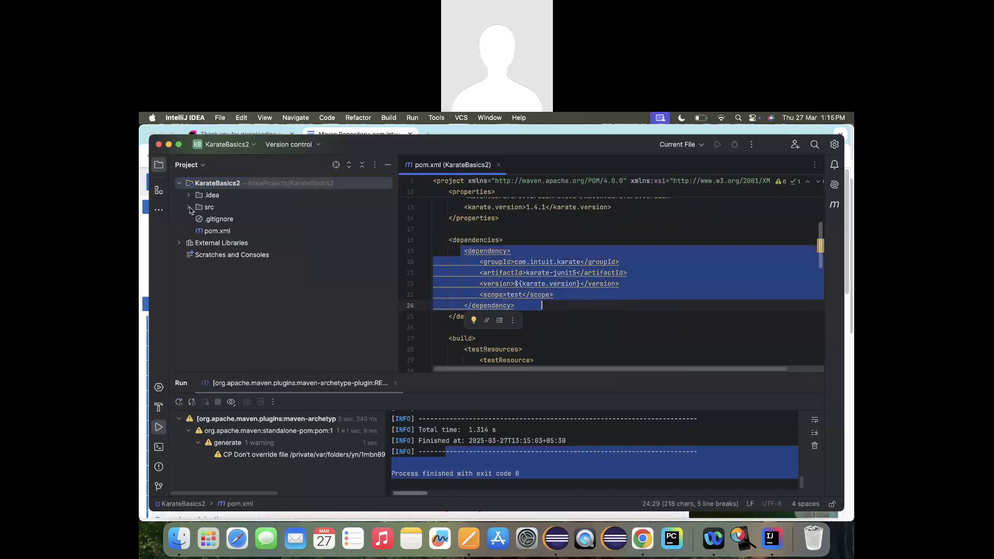
left_click(189, 209)
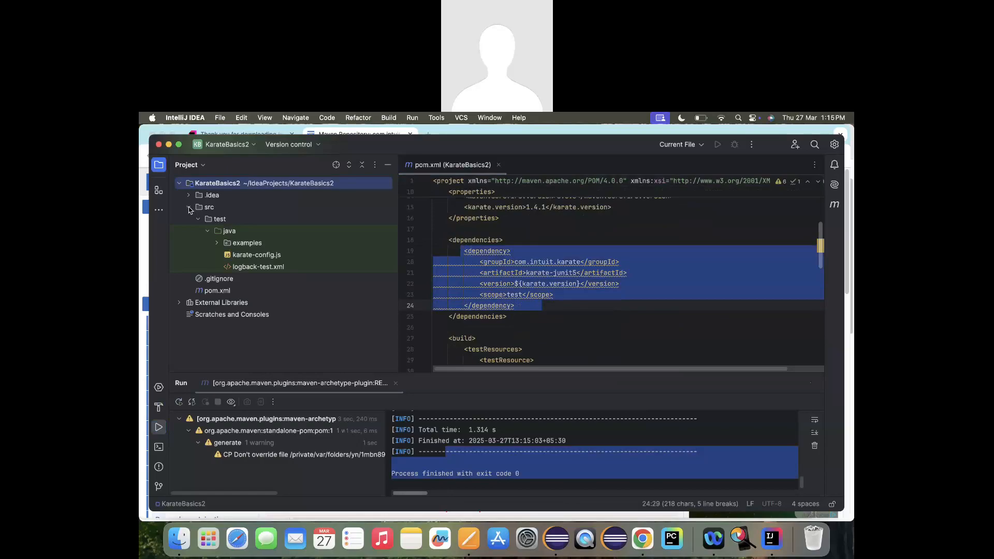
mouse_move(217, 223)
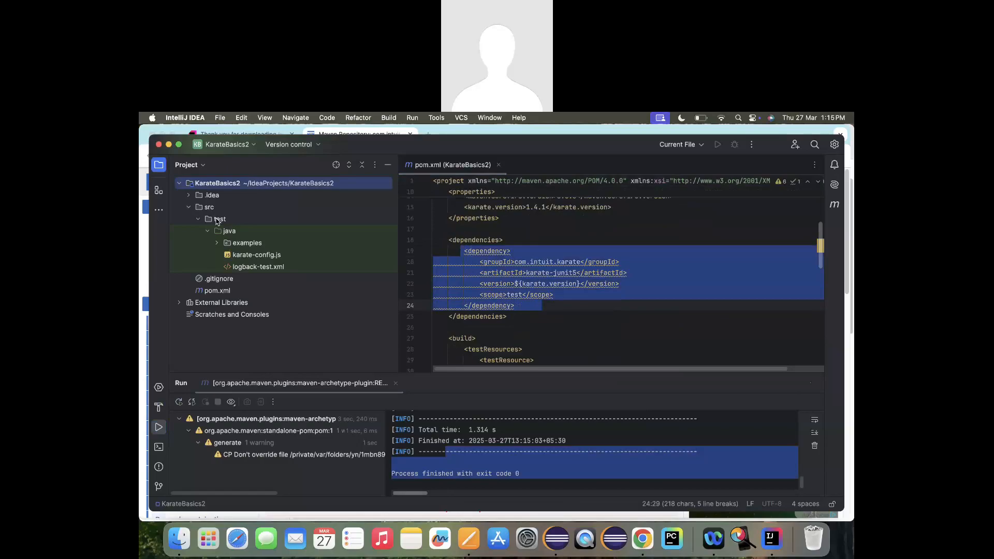
left_click(217, 243)
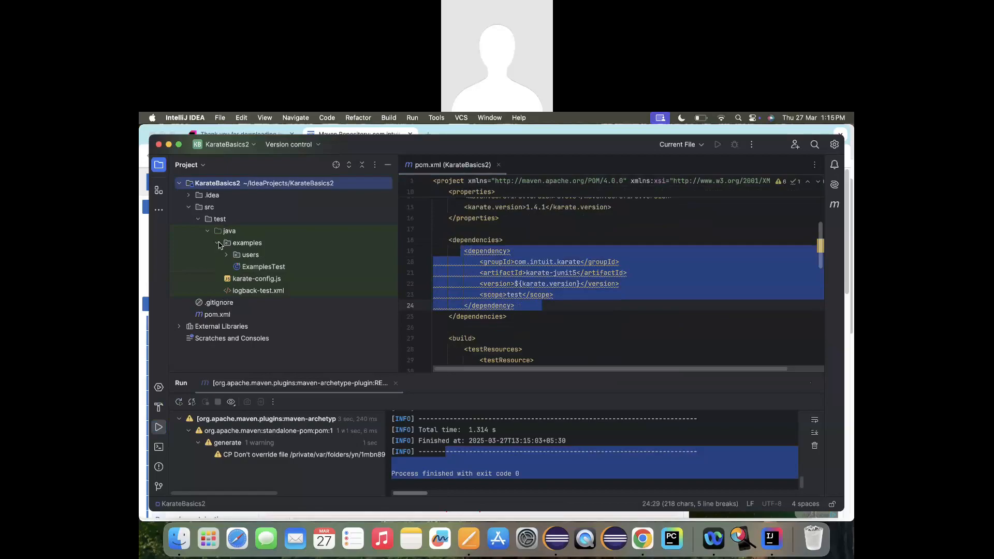
left_click(235, 254)
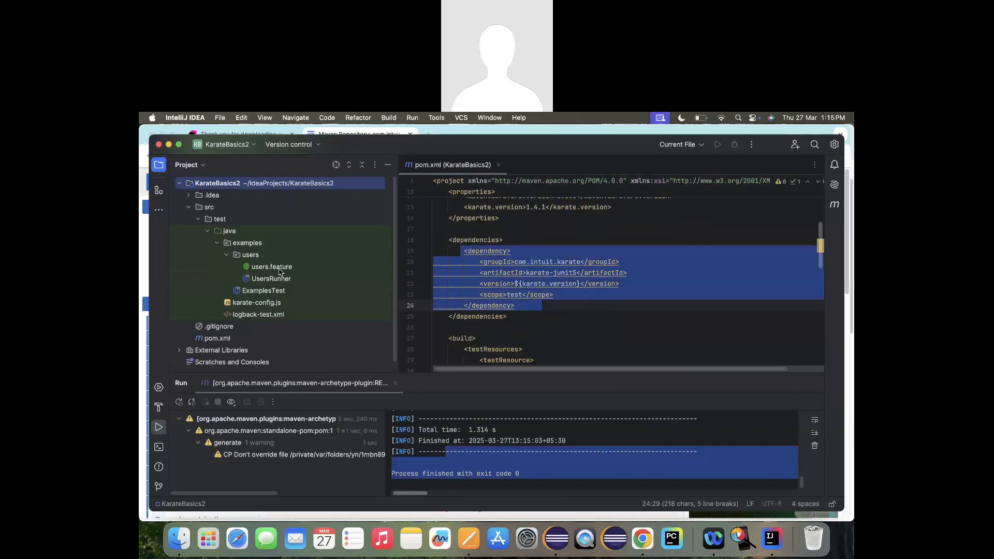
left_click(185, 118)
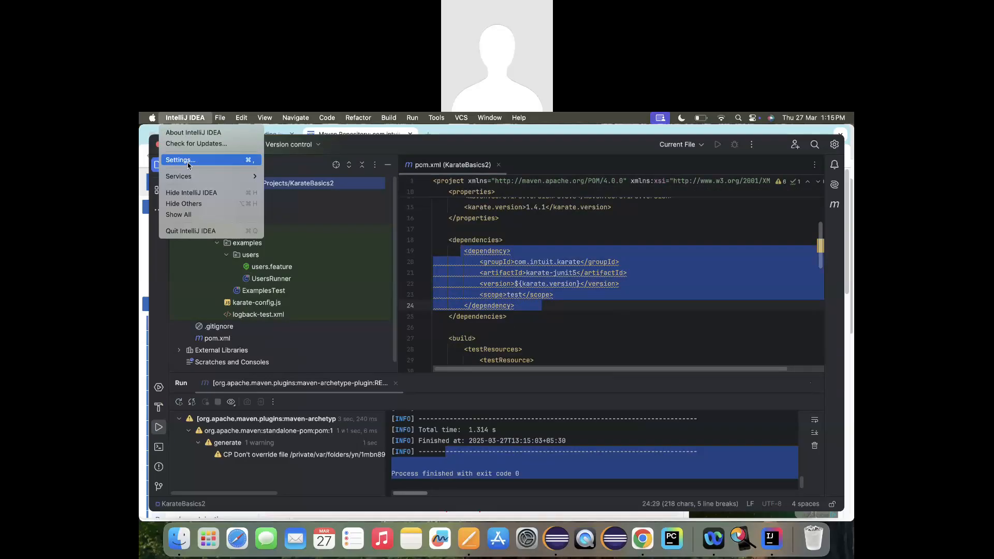
left_click(180, 160)
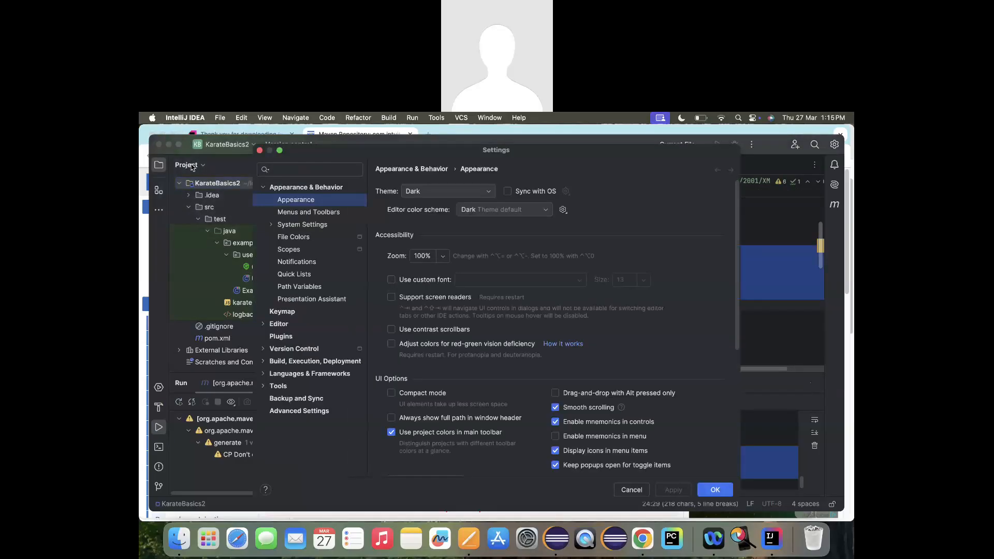
left_click(281, 336)
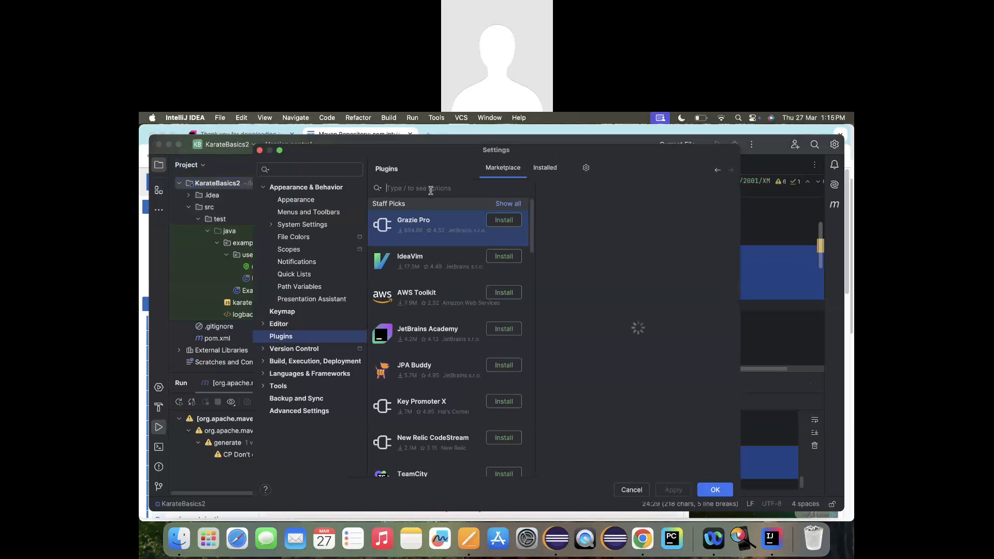
type("cucumber")
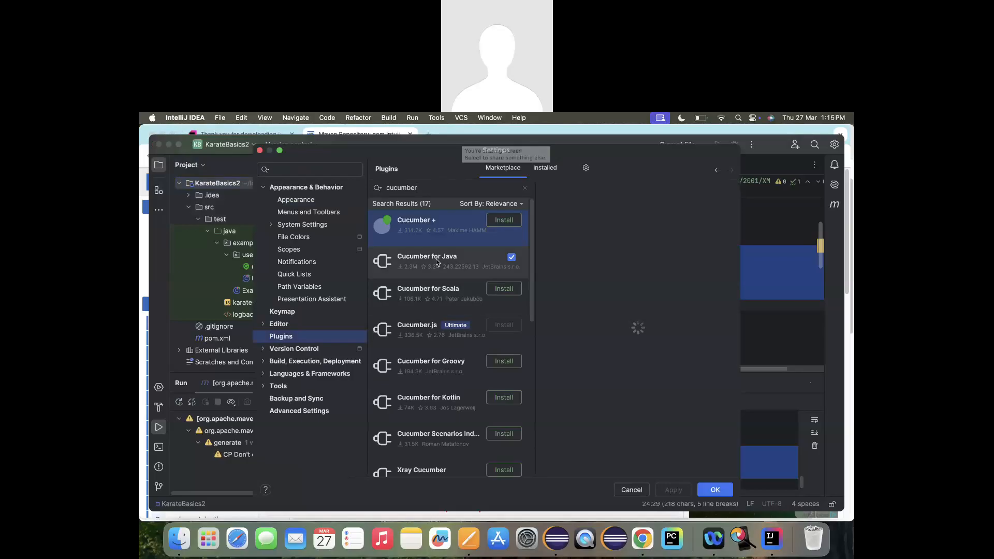
left_click(417, 220)
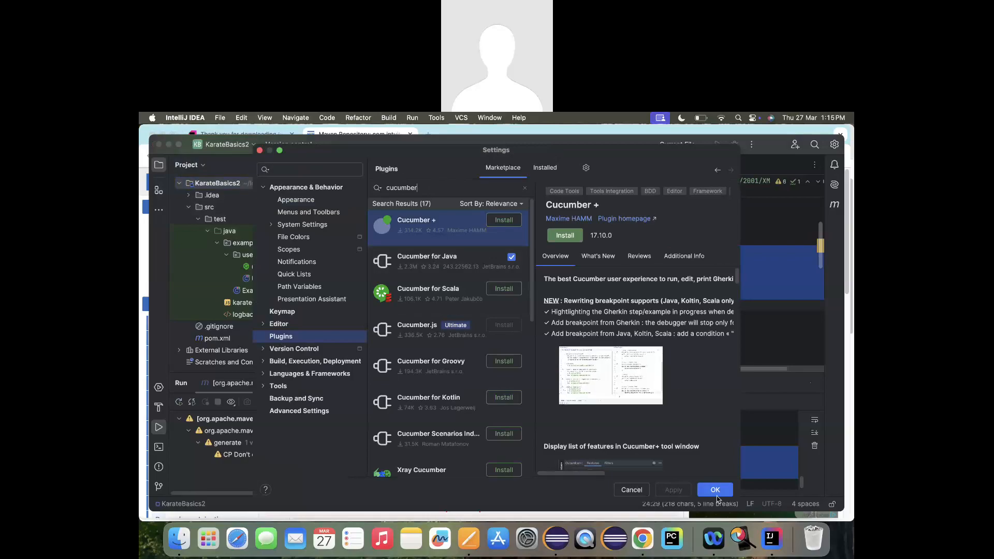
left_click(715, 489)
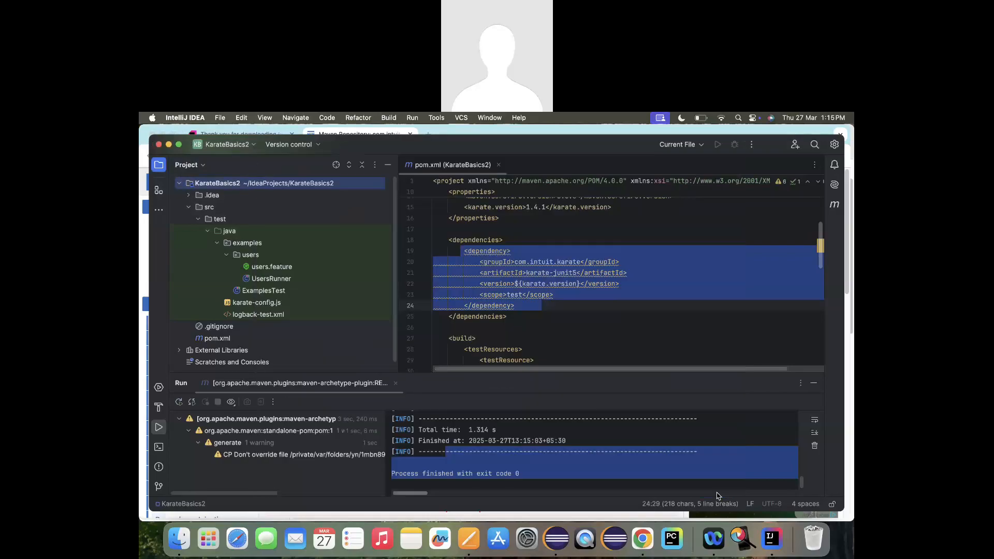
left_click(498, 164)
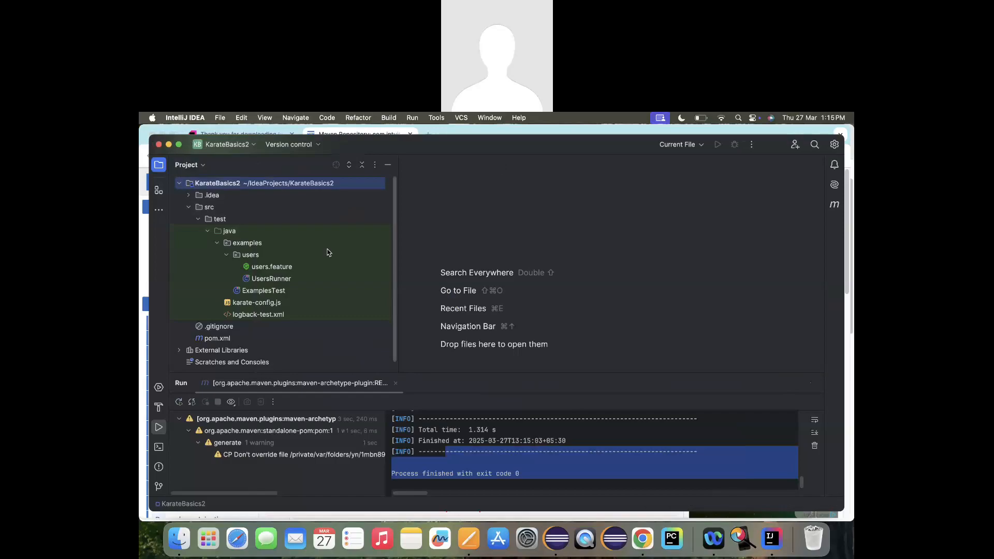
Step: Open users.feature and remove every scenario after the first get-all-users scenario
double_click(271, 266)
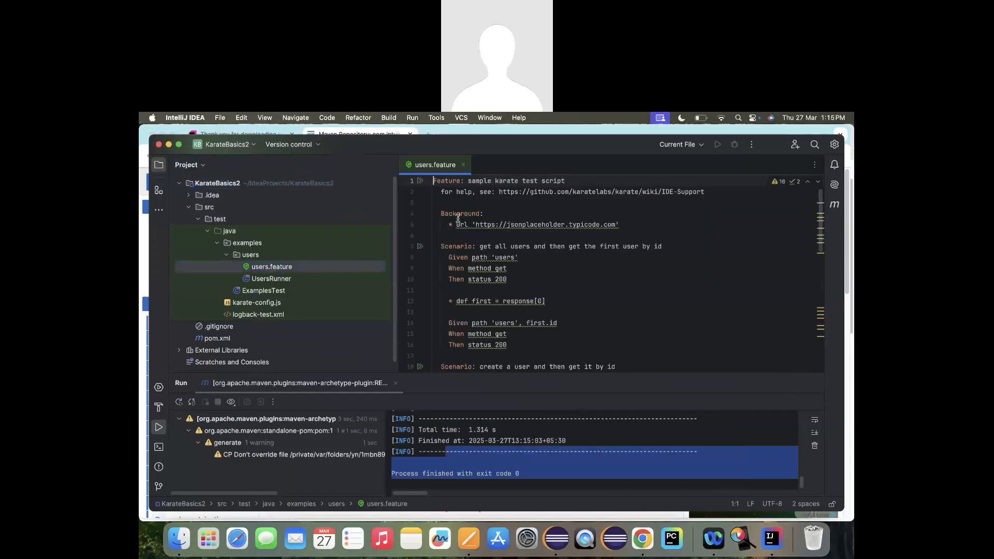
left_click(529, 290)
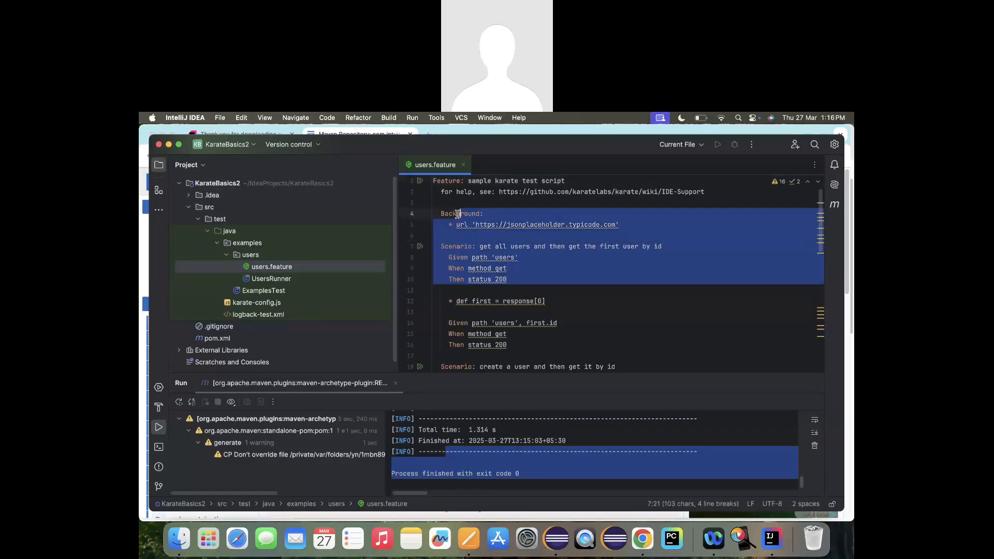
left_click(497, 301)
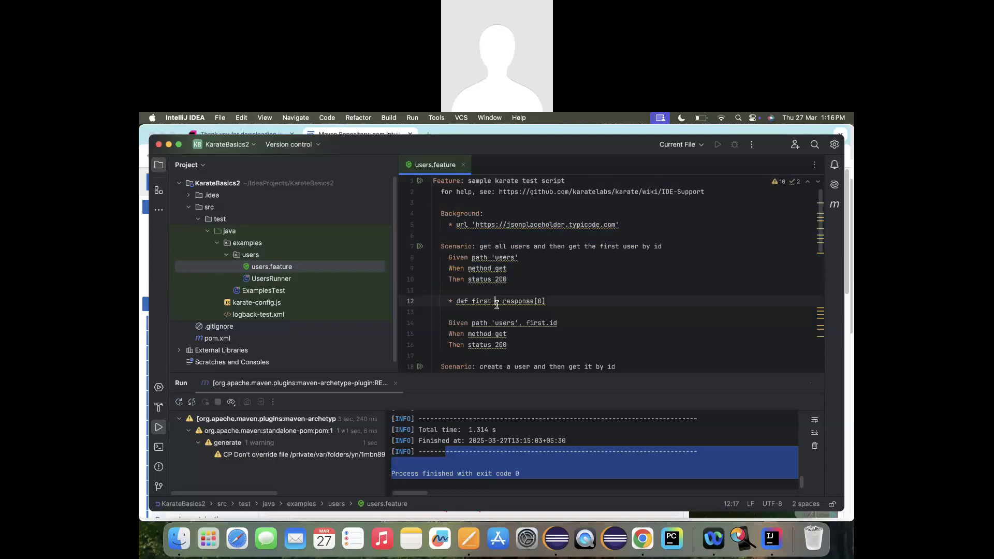
scroll("down", 3)
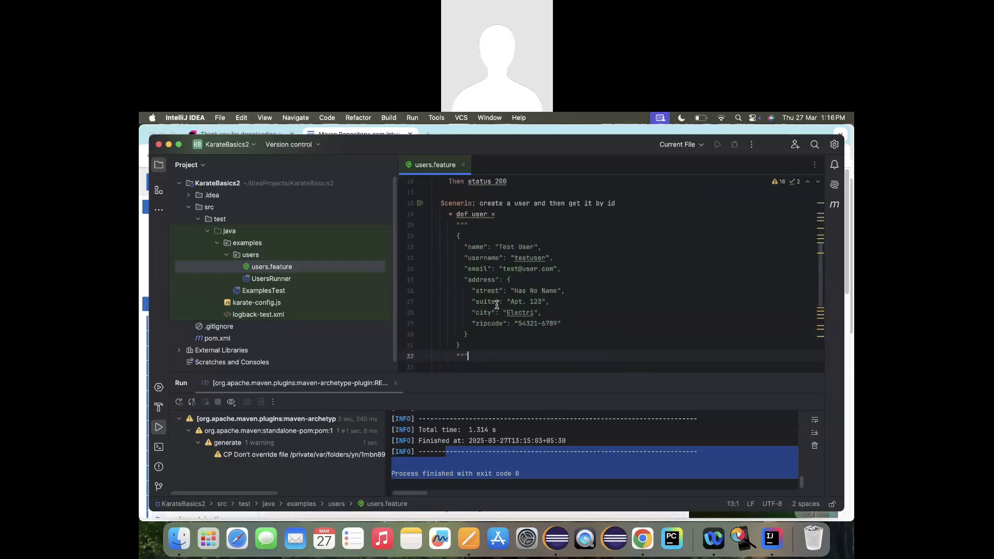
scroll("down", 3)
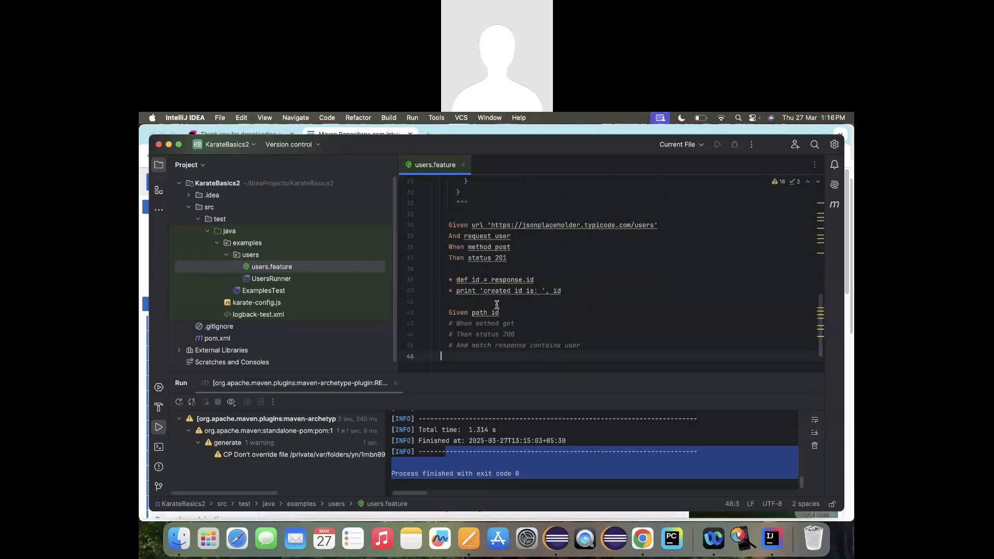
mouse_move(601, 347)
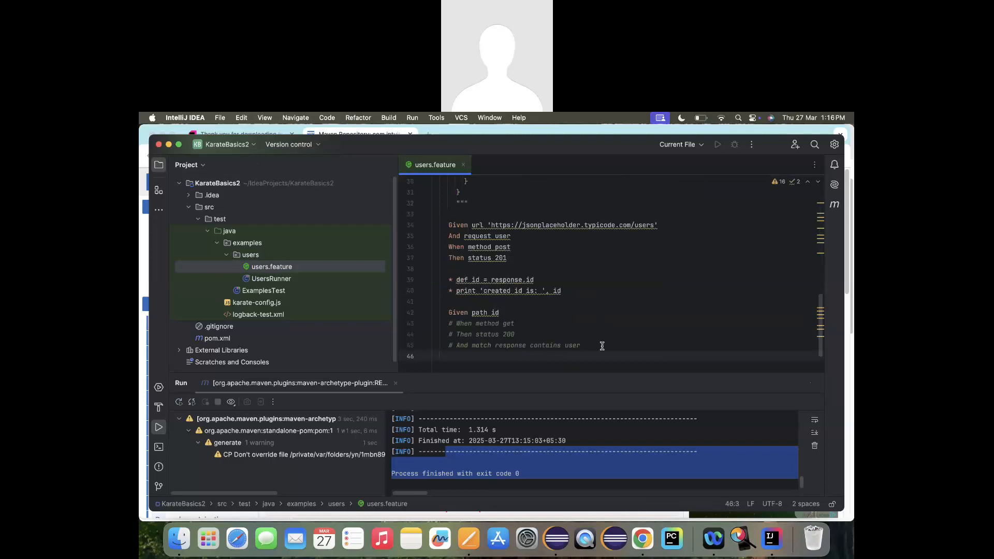
left_click_drag(447, 225, 580, 346)
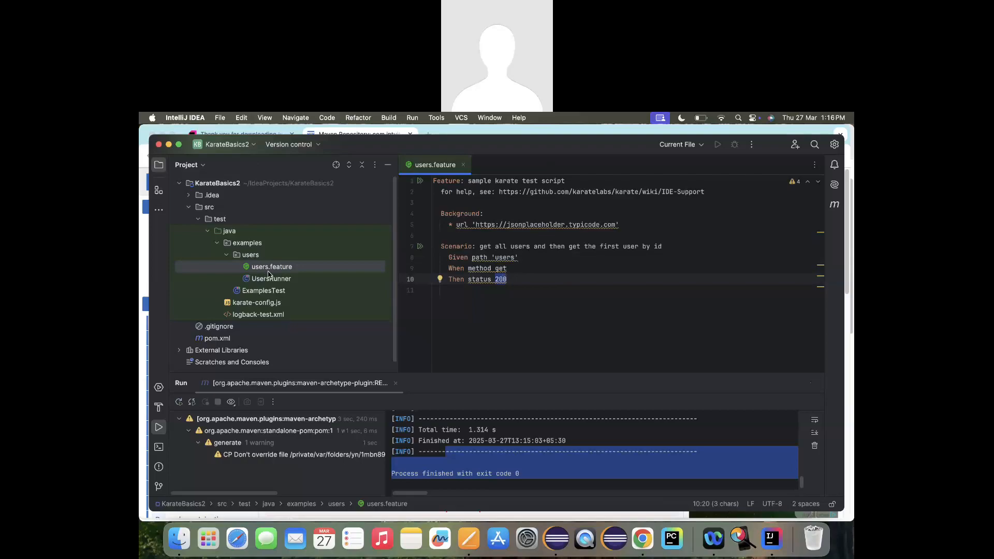
Step: Run 'UsersRunner' from its context menu in the Project tree
double_click(271, 278)
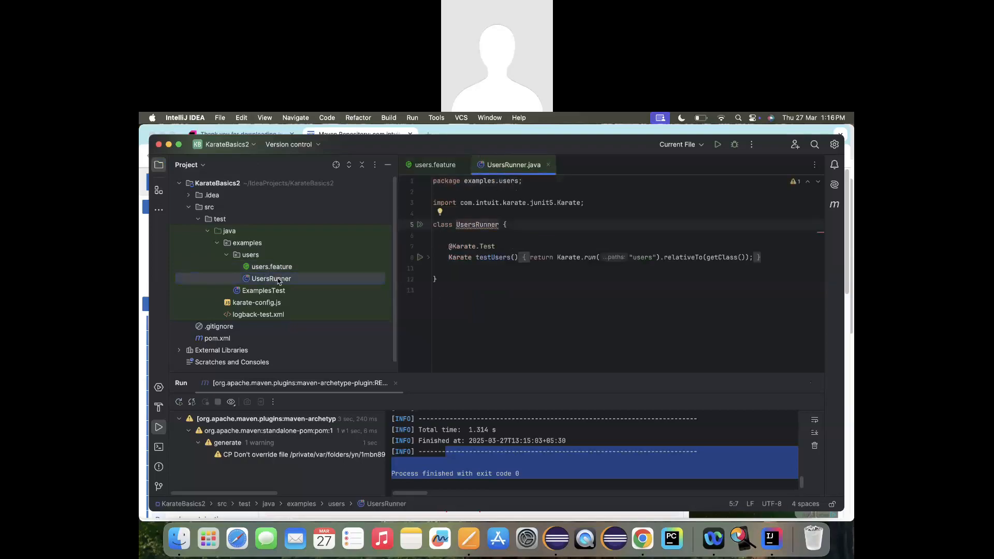
left_click(271, 279)
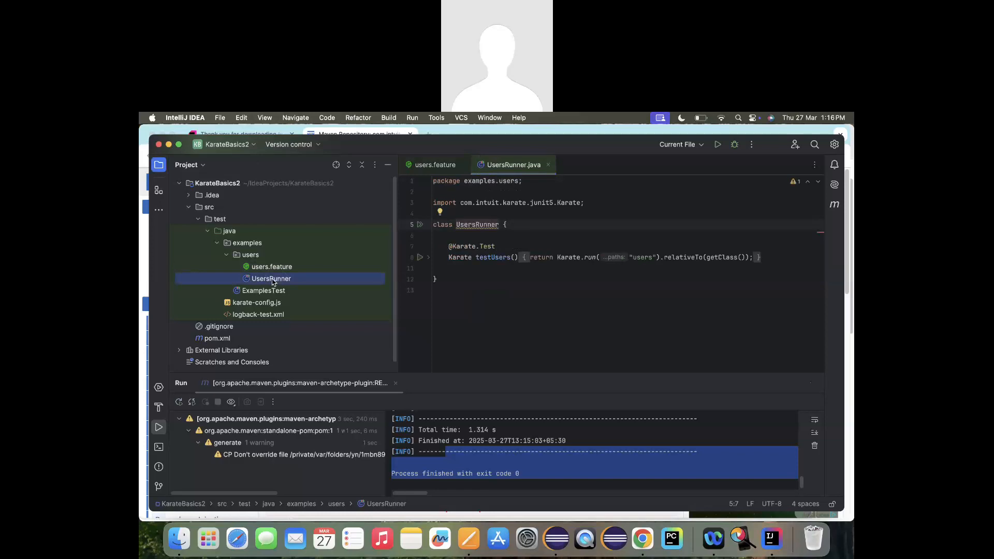
right_click(271, 279)
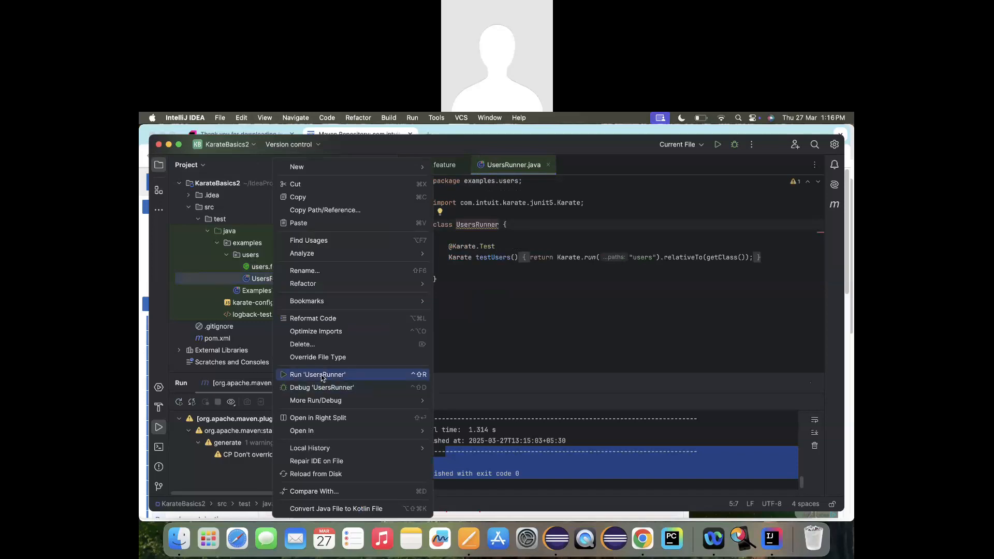
left_click(316, 375)
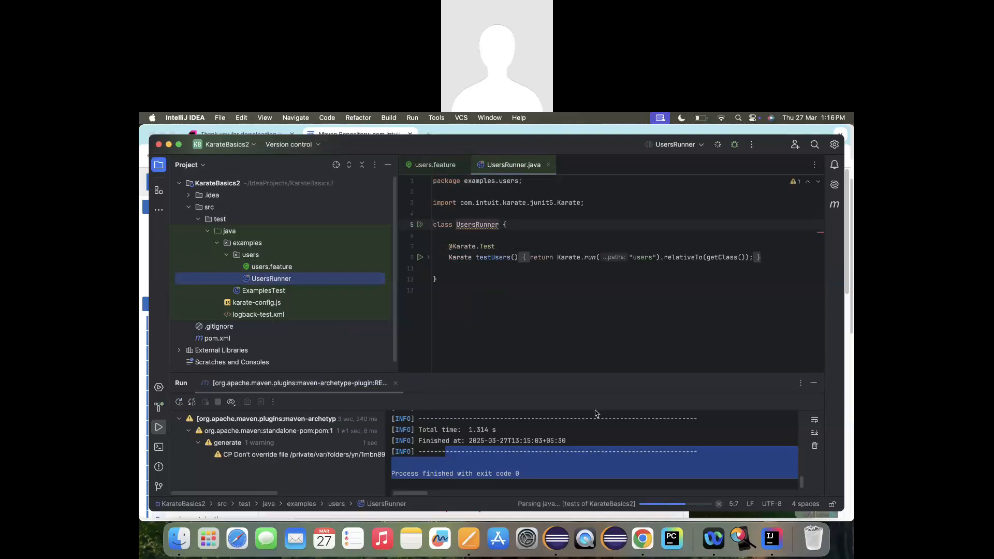
left_click(420, 257)
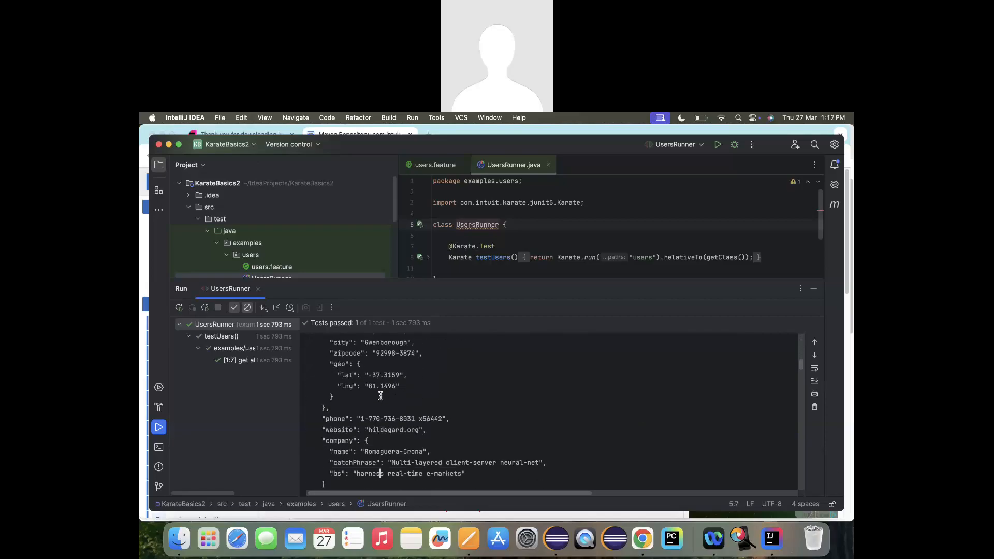
Step: Scroll the Run console and highlight the passed and failed counts in the summary
scroll("down", 3)
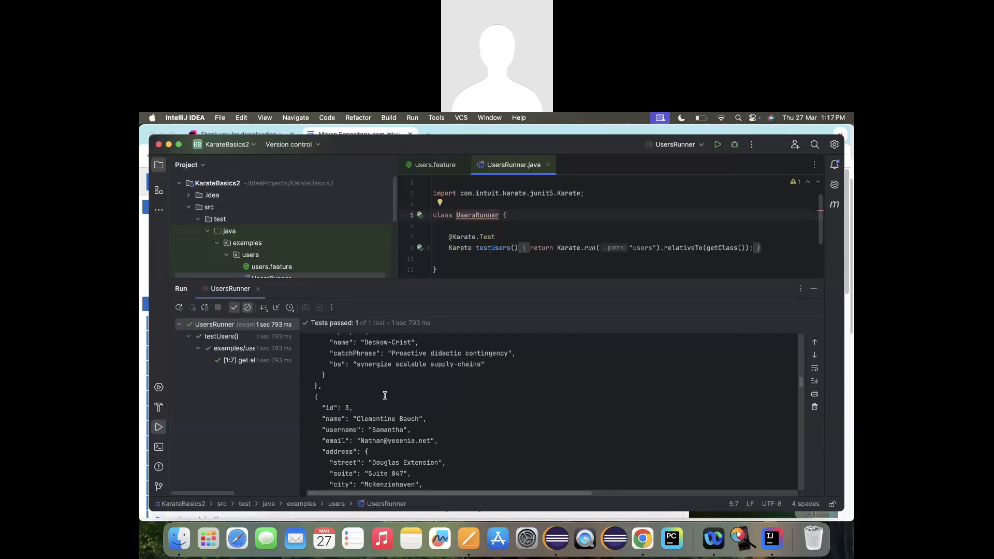
scroll("down", 3)
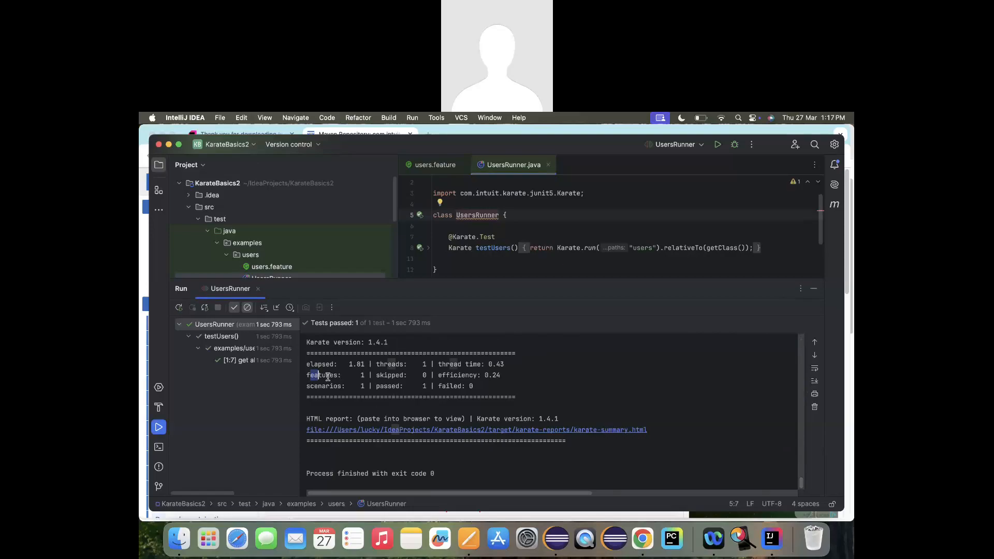
left_click_drag(316, 375, 367, 387)
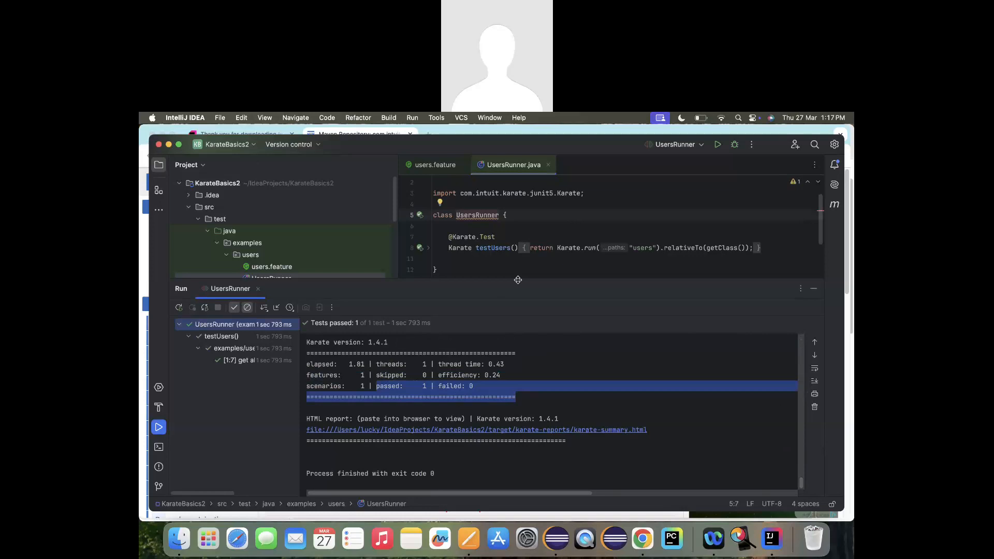
Step: Change the expected status to 400 in users.feature and rerun UsersRunner
left_click(434, 164)
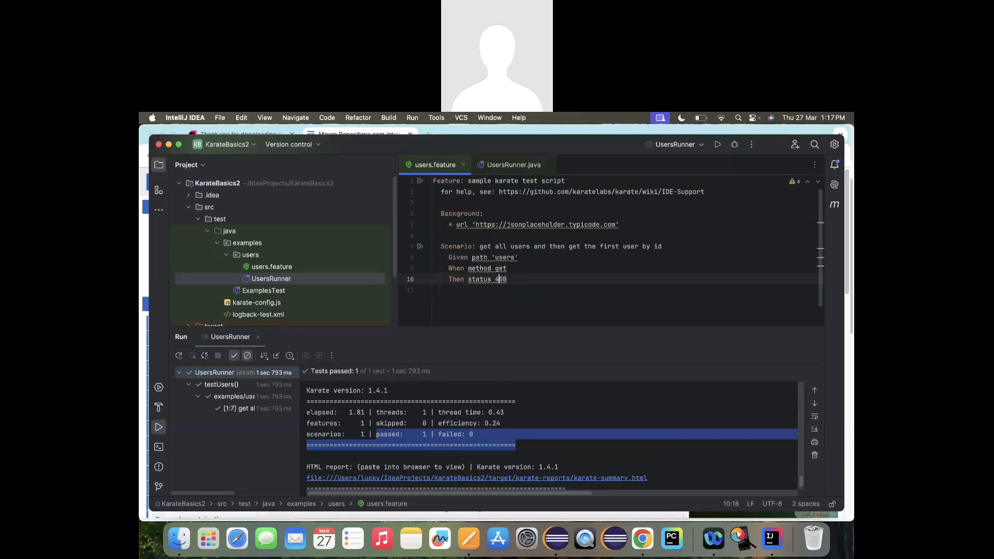
left_click(271, 279)
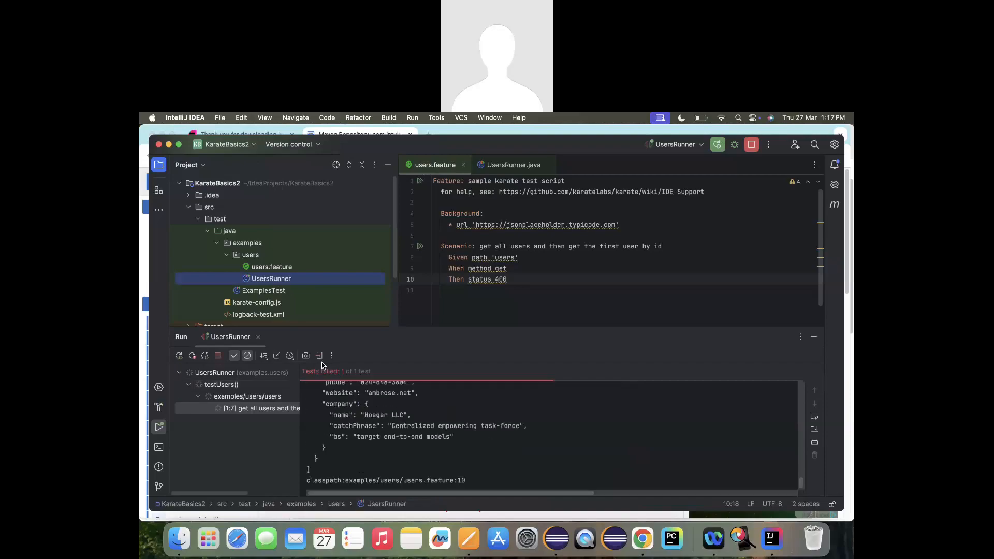
left_click(192, 355)
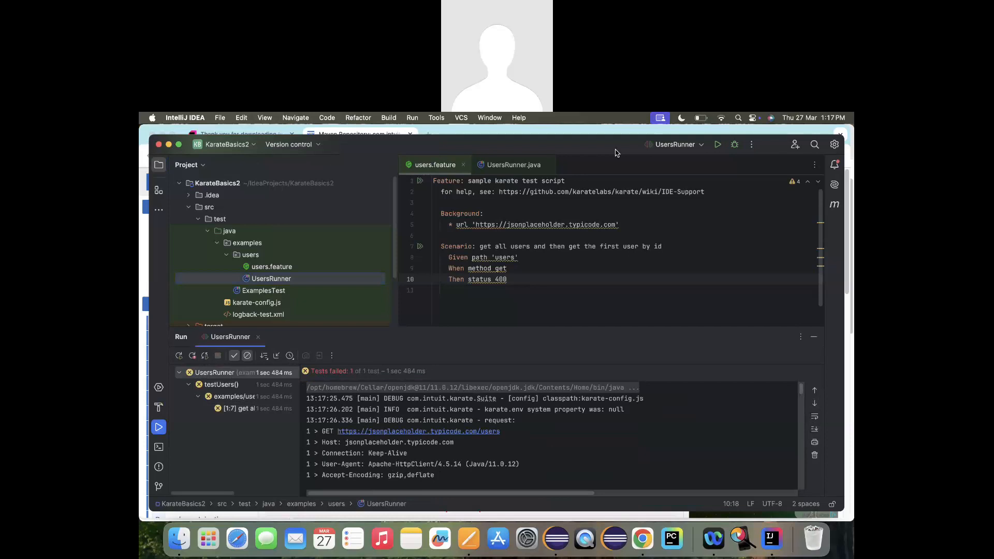
mouse_move(519, 129)
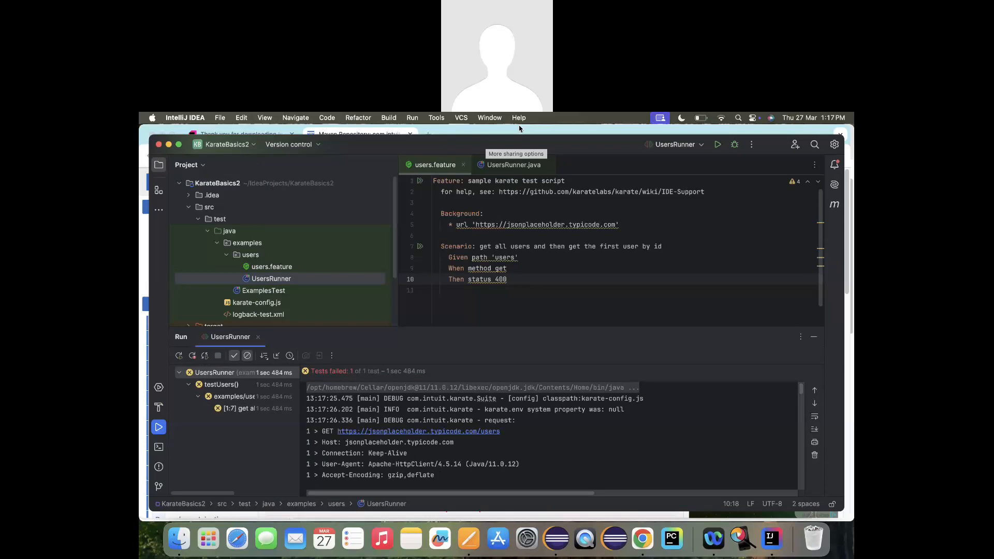